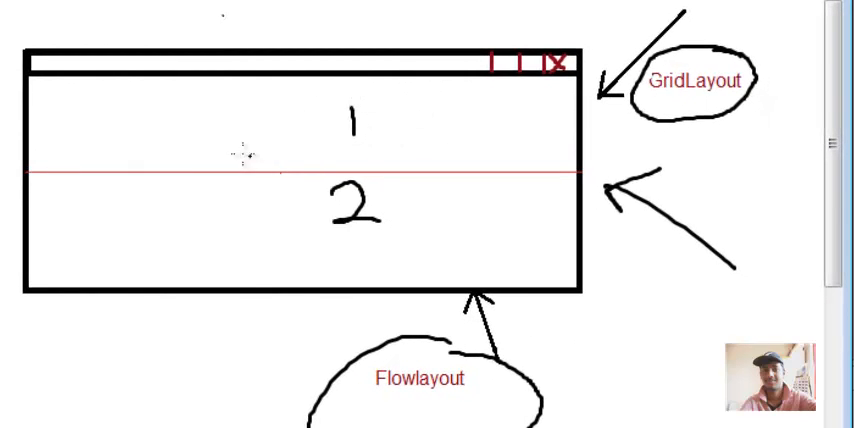
{"action": "mouse_move", "coordinate": [303, 124]}
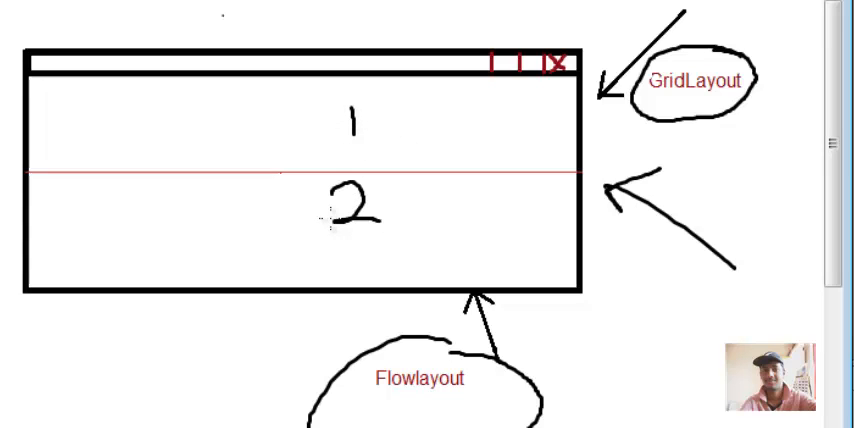
{"action": "mouse_move", "coordinate": [385, 120]}
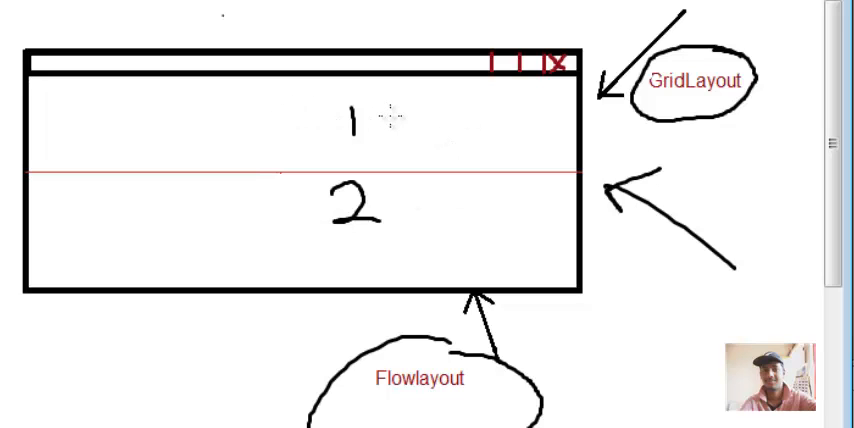
{"action": "mouse_move", "coordinate": [473, 108]}
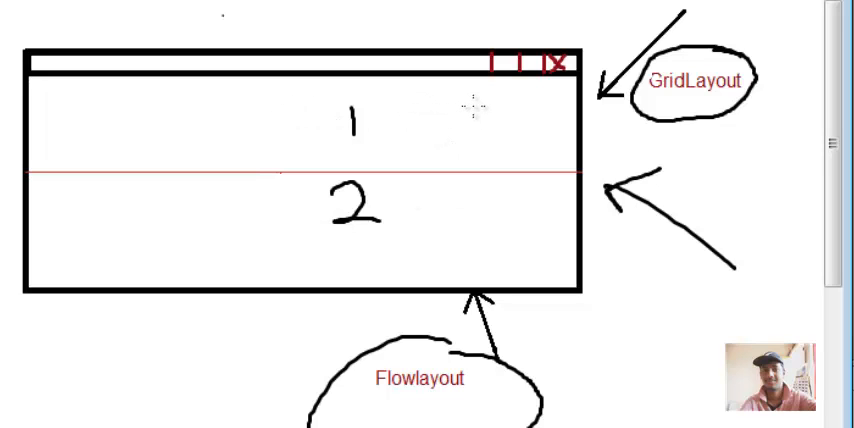
Add the import javax.swing.JPanel; statement below the existing imports
{"action": "type", "text": "10"}
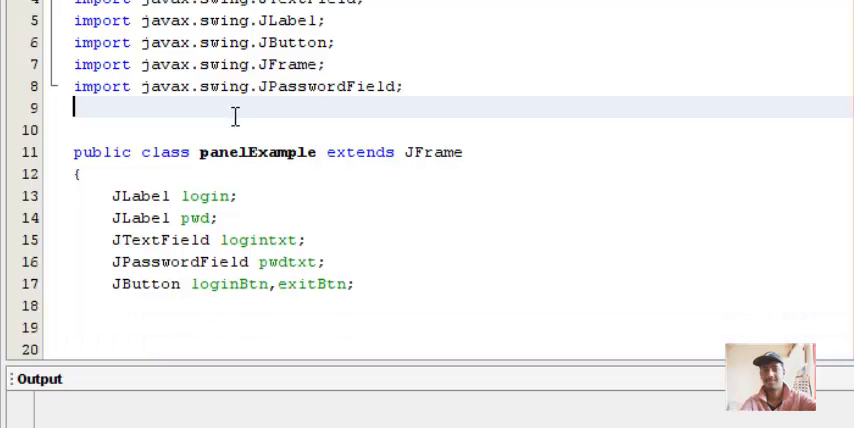
{"action": "type", "text": "import"}
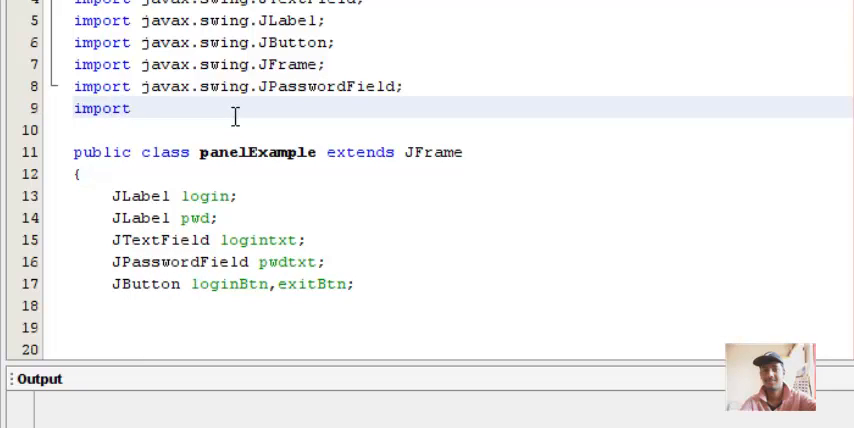
{"action": "type", "text": "javax.swing"}
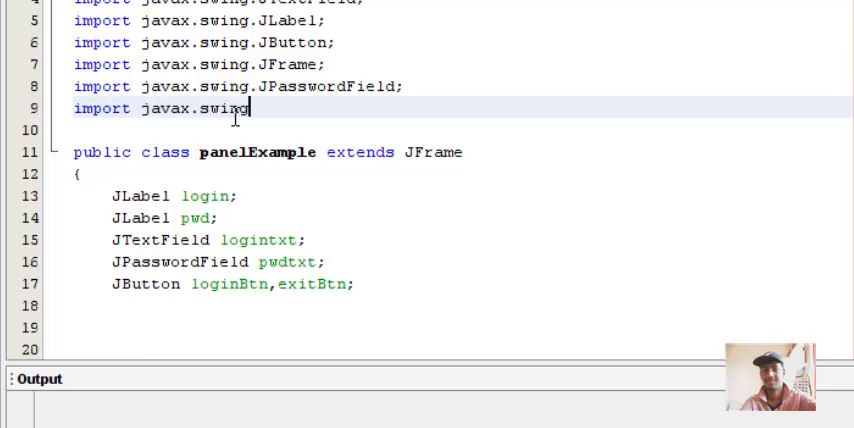
{"action": "type", "text": "JPanel;"}
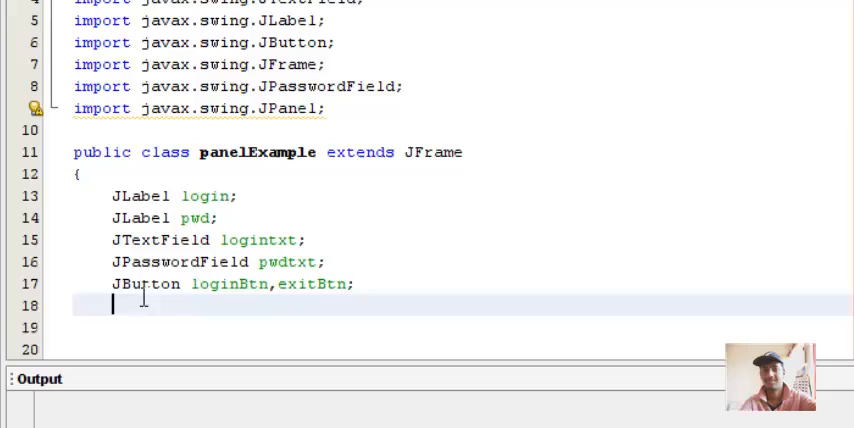
Declare the JPanel fields p1 and p2 under the JButton fields
{"action": "type", "text": "Jpa"}
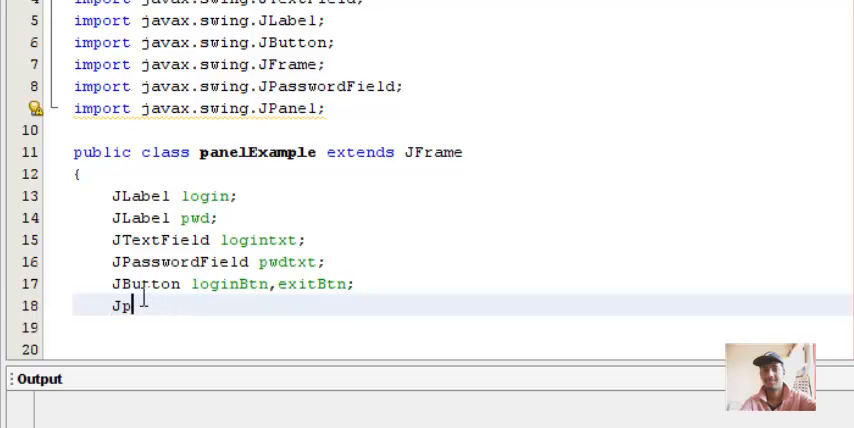
{"action": "type", "text": "ane"}
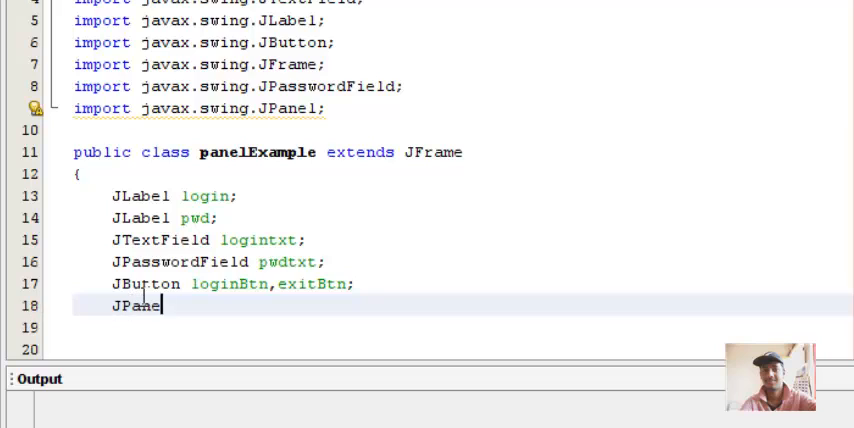
{"action": "type", "text": "p"}
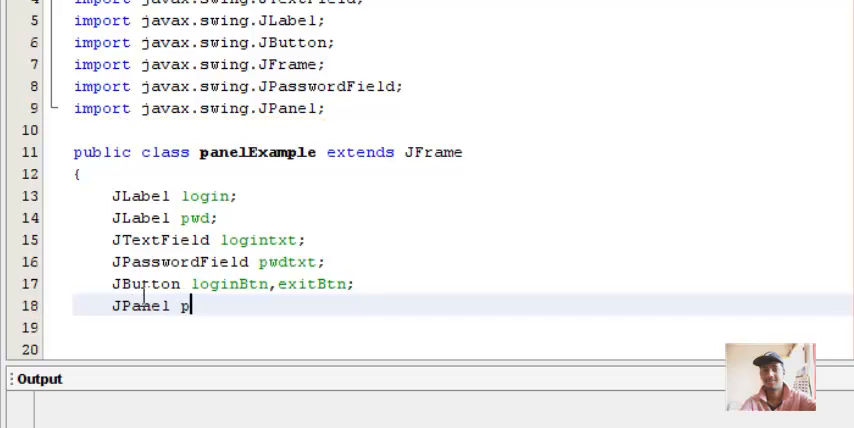
{"action": "type", "text": "1,p2"}
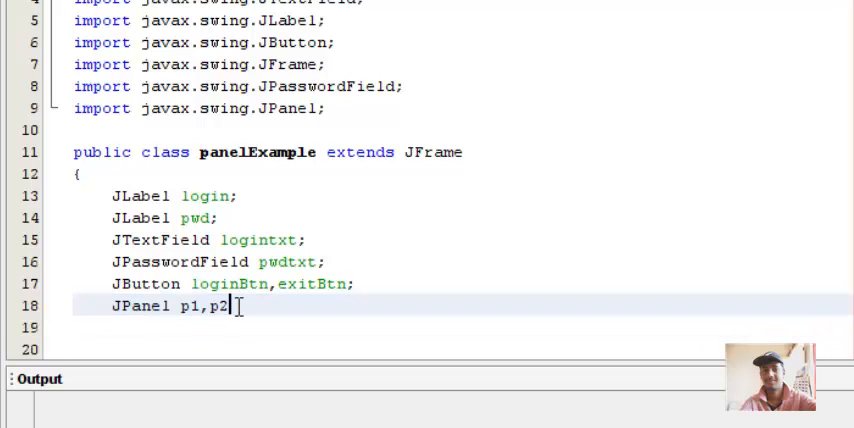
Add p1=new JPanel(); and p2=new JPanel(); below the exitBtn line
{"action": "scroll", "scroll_direction": "down", "scroll_amount": 3}
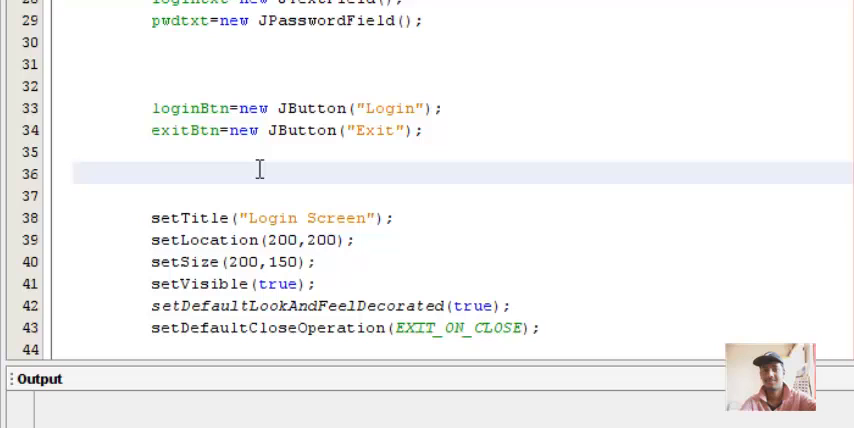
{"action": "type", "text": "p1=neww"}
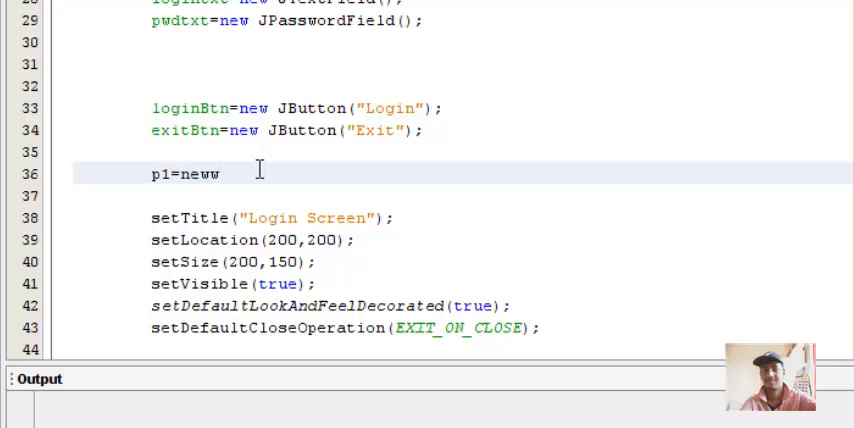
{"action": "type", "text": "JPanel();"}
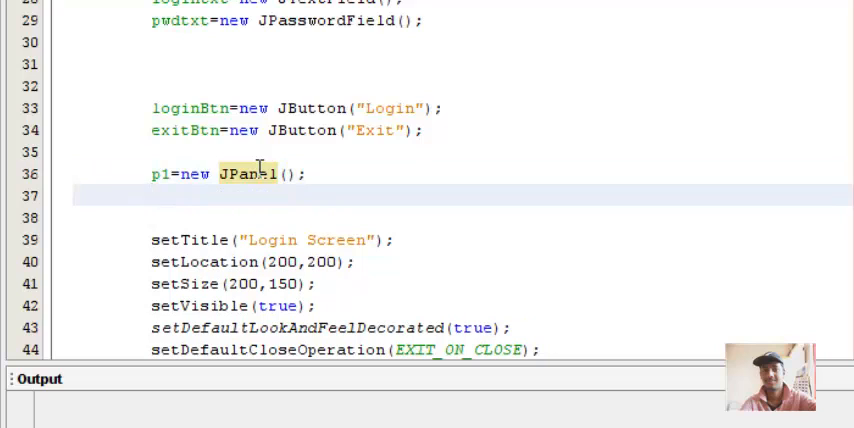
{"action": "type", "text": "p2="}
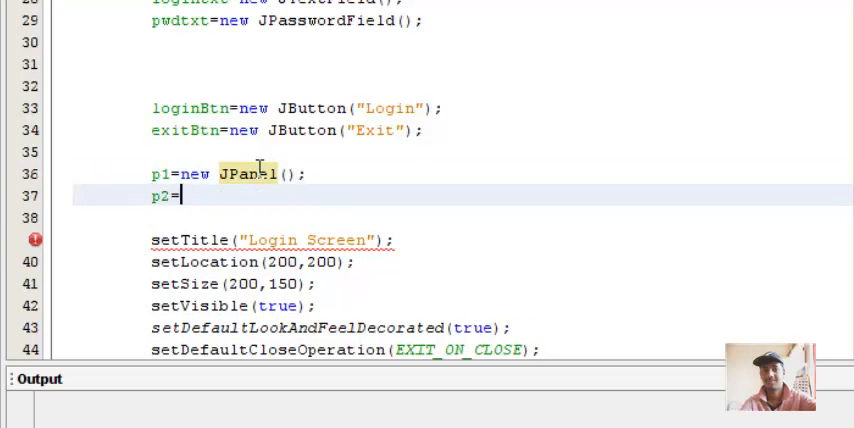
{"action": "type", "text": "new JPanel"}
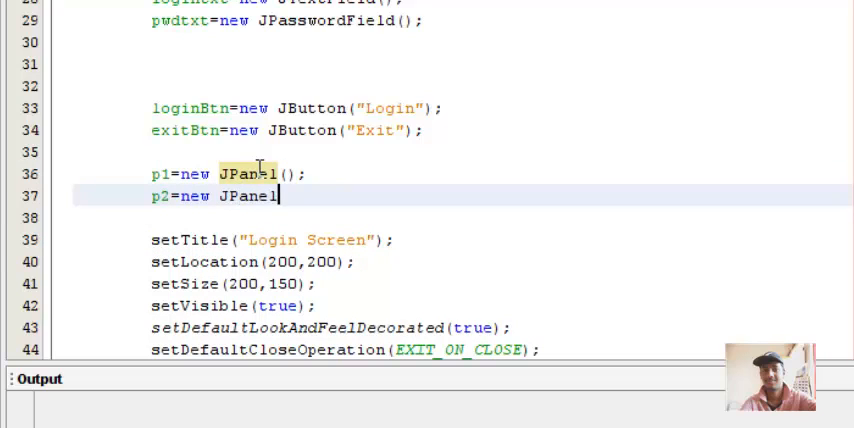
{"action": "type", "text": "();"}
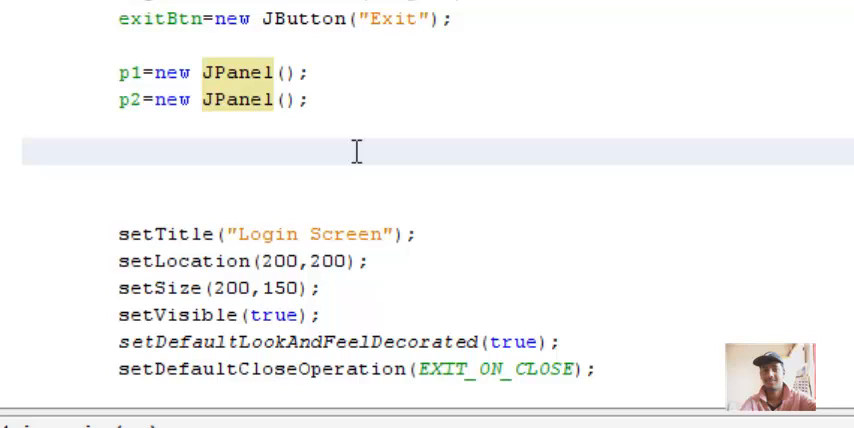
Add the login label and logintxt field to p1 with p1.add(login) and p1.add(logintxt)
{"action": "left_click", "coordinate": [120, 152]}
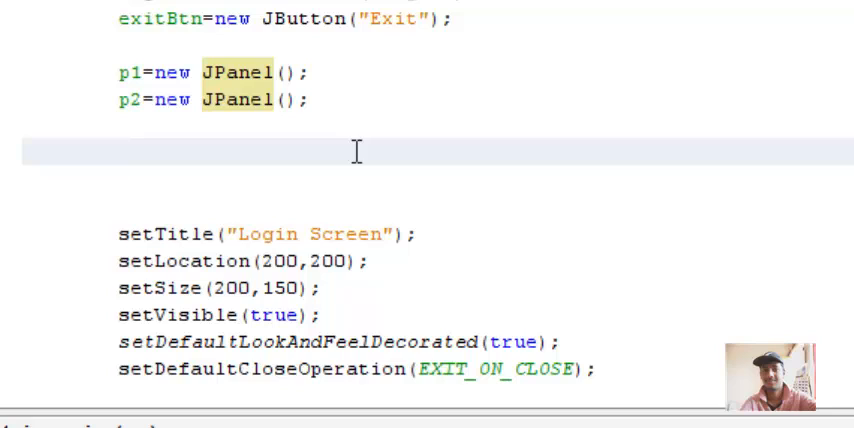
{"action": "left_click", "coordinate": [120, 153]}
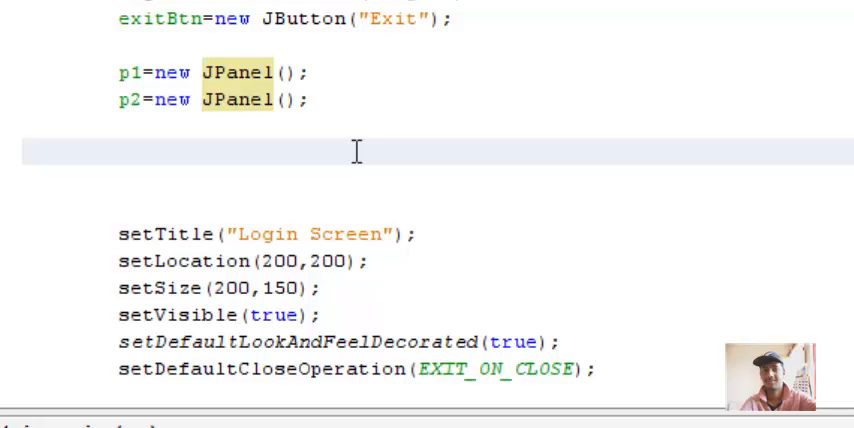
{"action": "type", "text": "p1"}
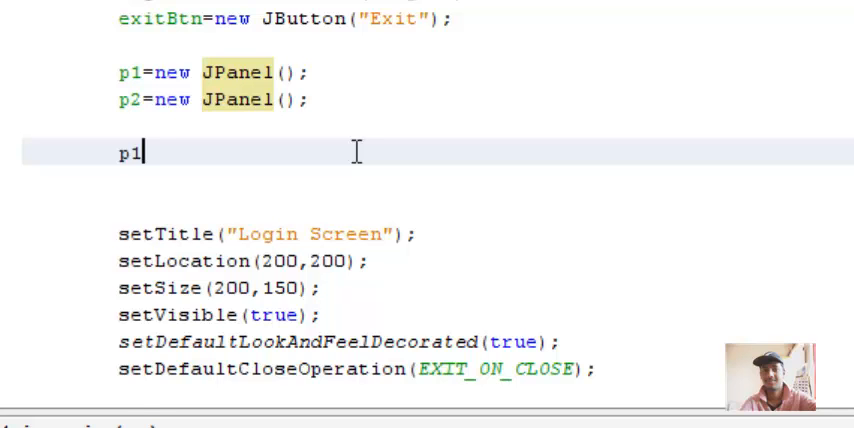
{"action": "type", "text": ".add(this"}
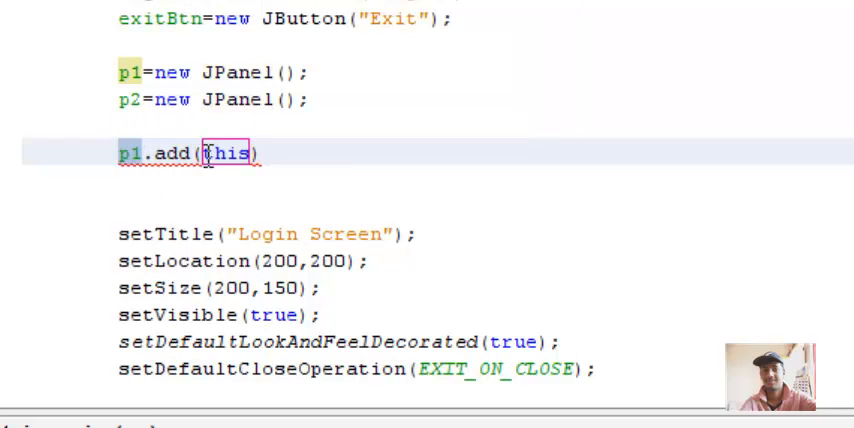
{"action": "double_click", "coordinate": [228, 152]}
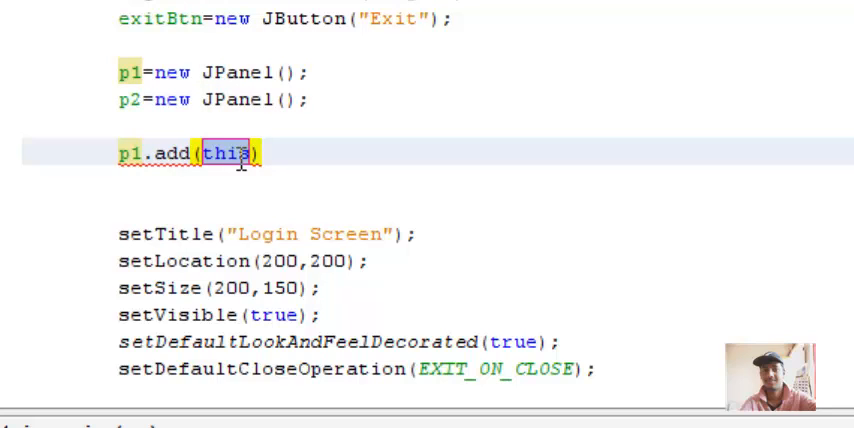
{"action": "type", "text": "login"}
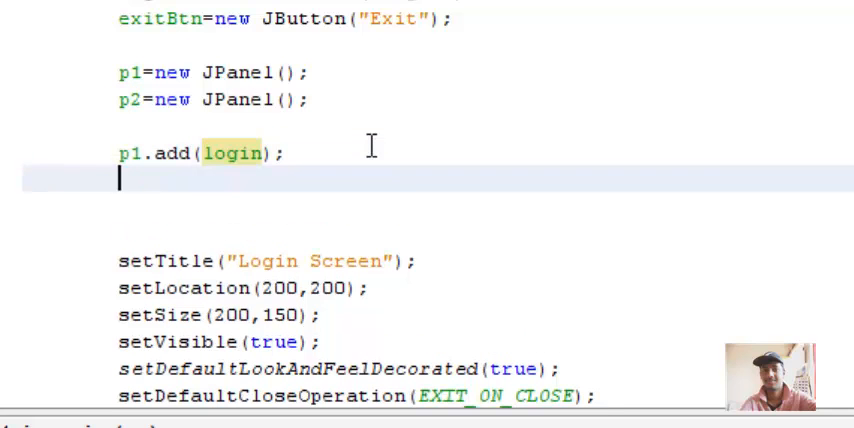
{"action": "type", "text": "p1.add(this"}
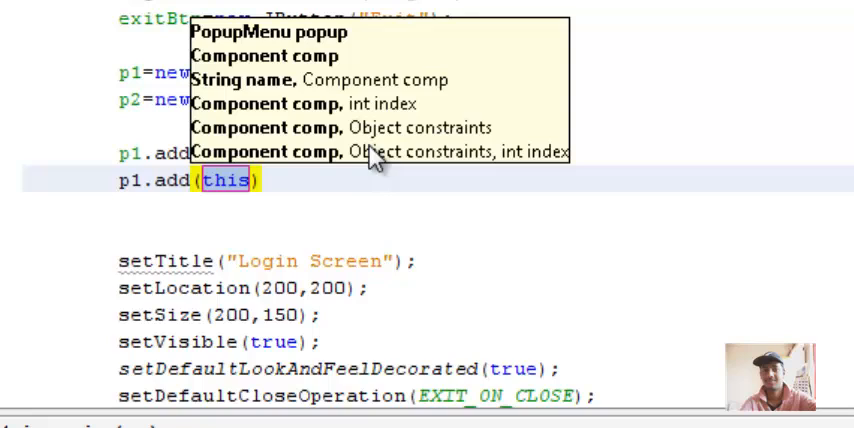
{"action": "type", "text": "logi"}
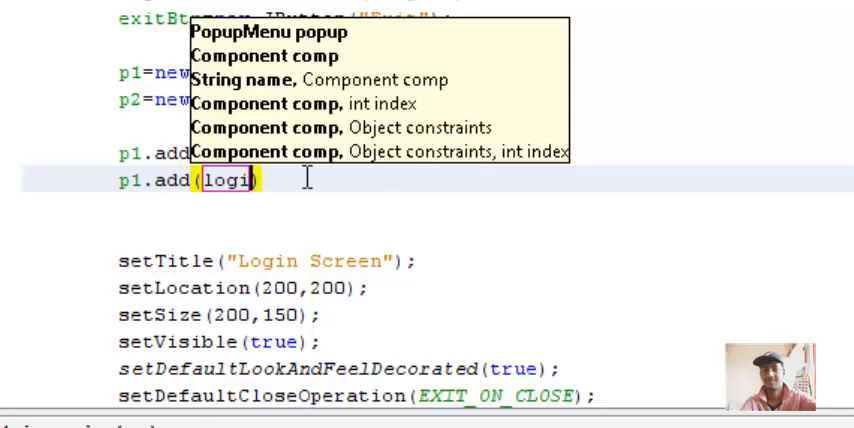
{"action": "type", "text": "ntxt);"}
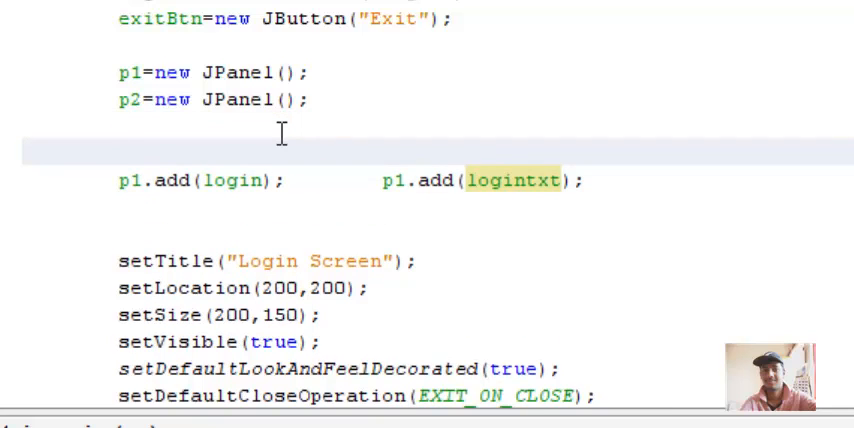
Set panel p1's layout to new GridLayout(2,2)
{"action": "type", "text": "p1.setLayout(new"}
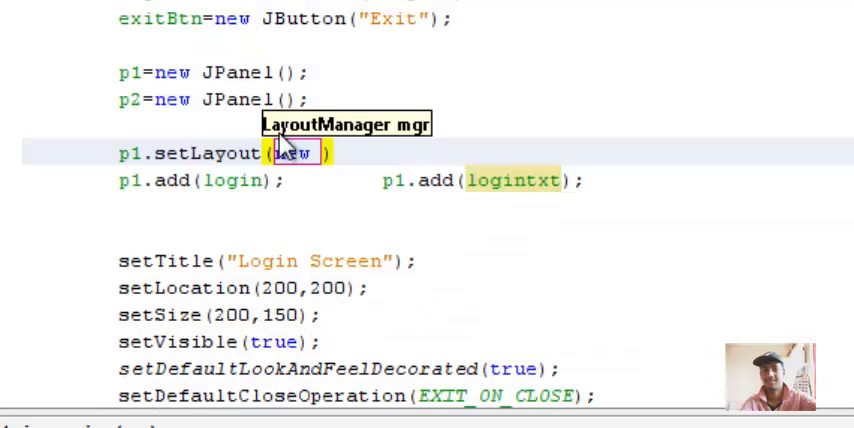
{"action": "type", "text": "GridLayout()"}
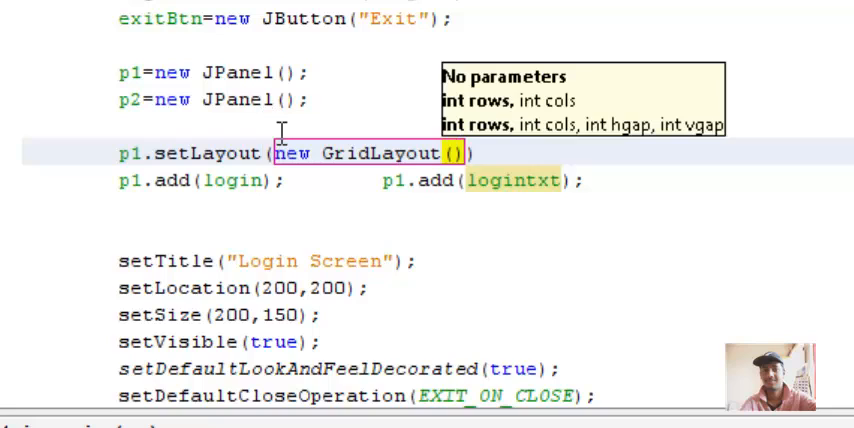
{"action": "type", "text": "2,2"}
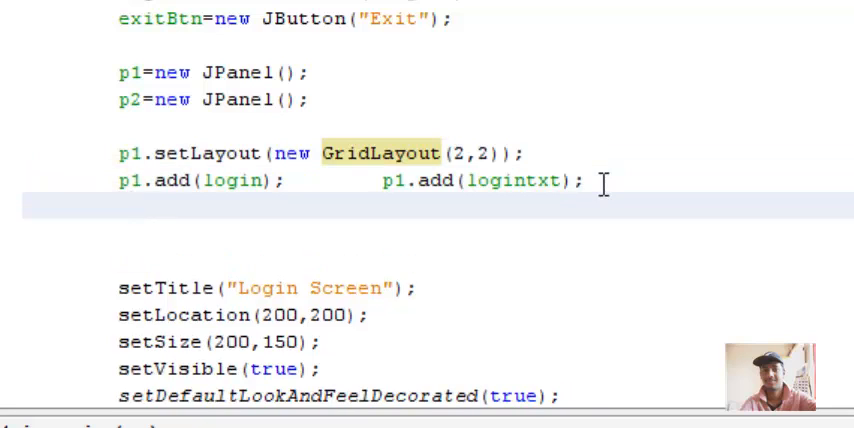
Add the pwd label and pwdtxt field to panel p1
{"action": "type", "text": "p1.add("}
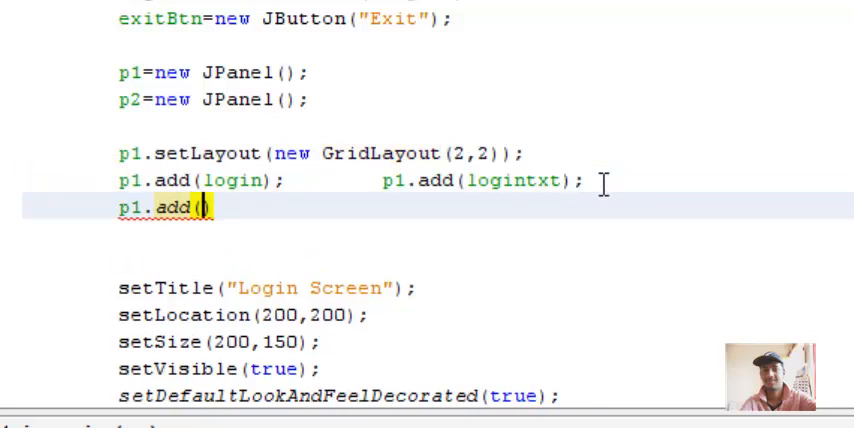
{"action": "type", "text": "pwd"}
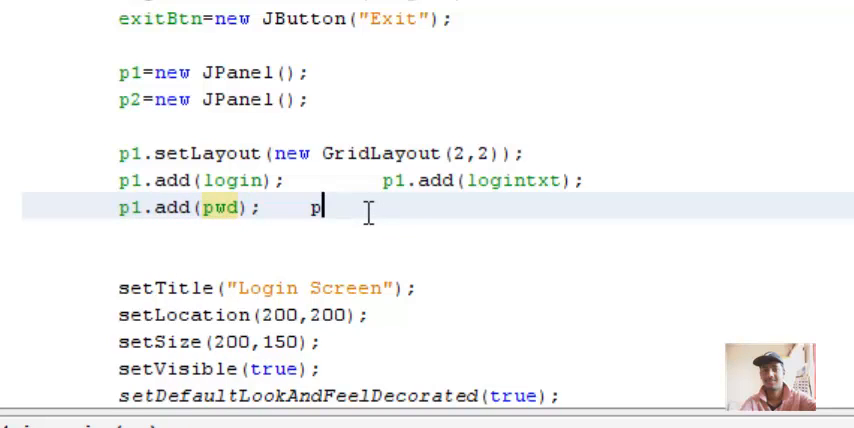
{"action": "type", "text": "1.add"}
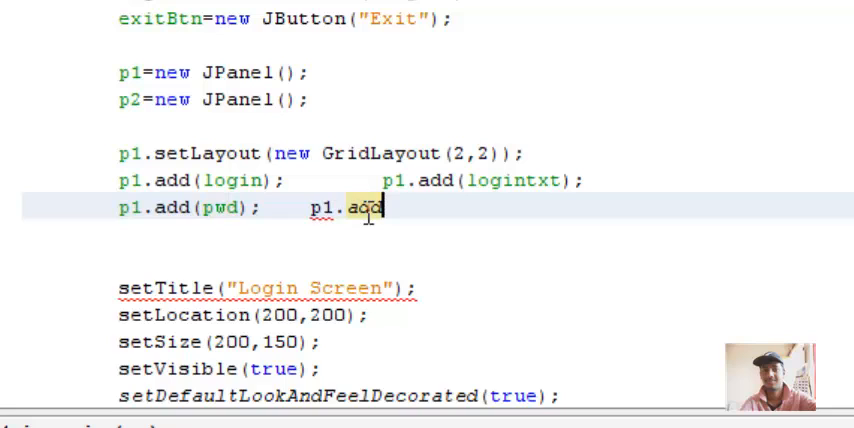
{"action": "type", "text": "(pwd"}
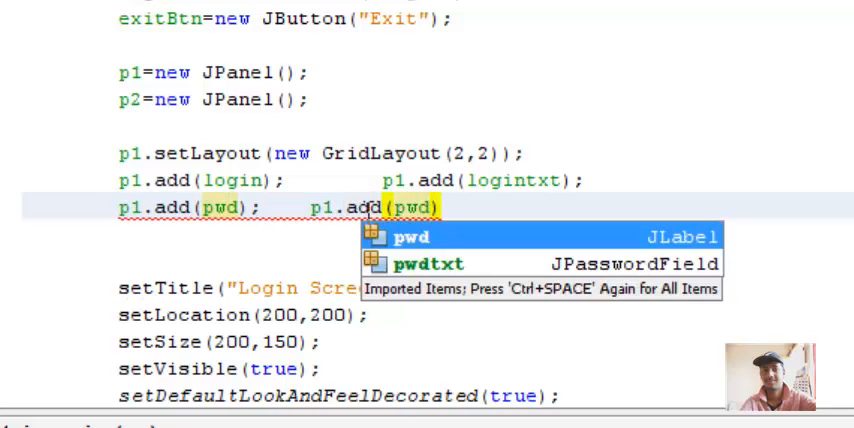
{"action": "key", "text": "Escape"}
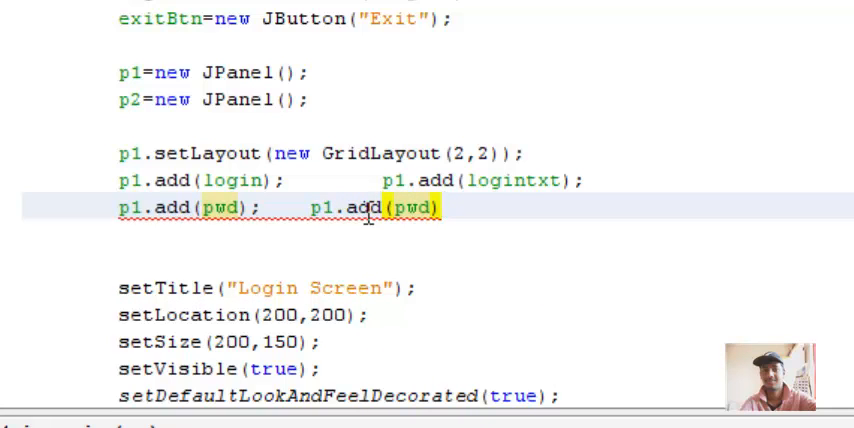
{"action": "type", "text": "txt"}
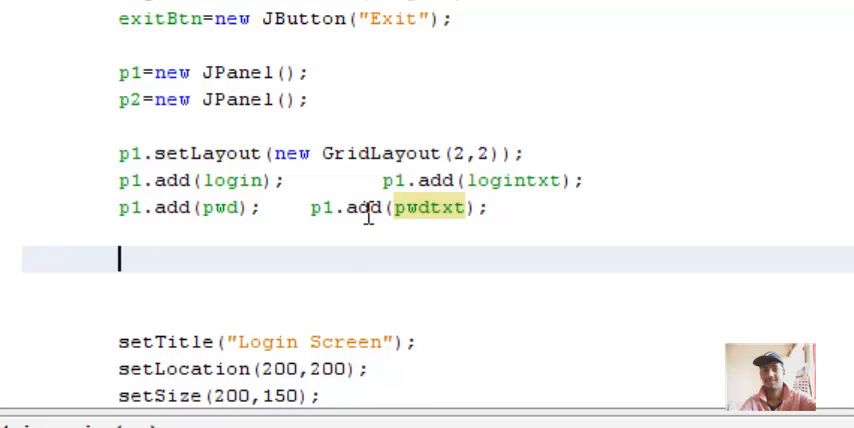
{"action": "type", "text": "p"}
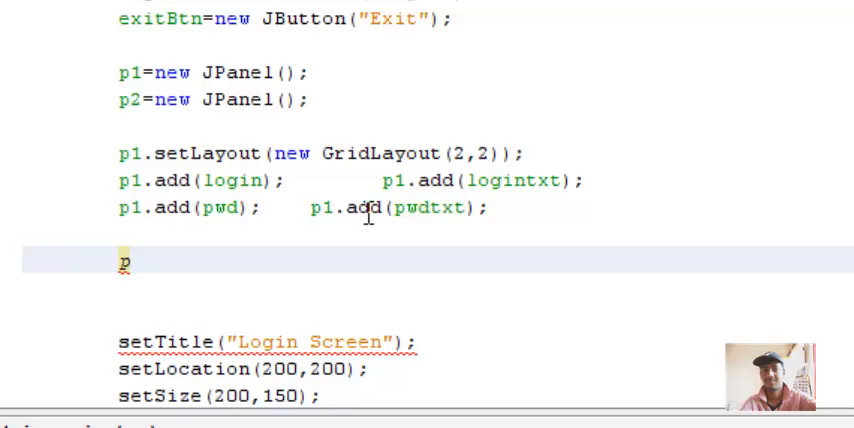
Give panel p2 a new FlowLayout()
{"action": "type", "text": "2.setLayout(null"}
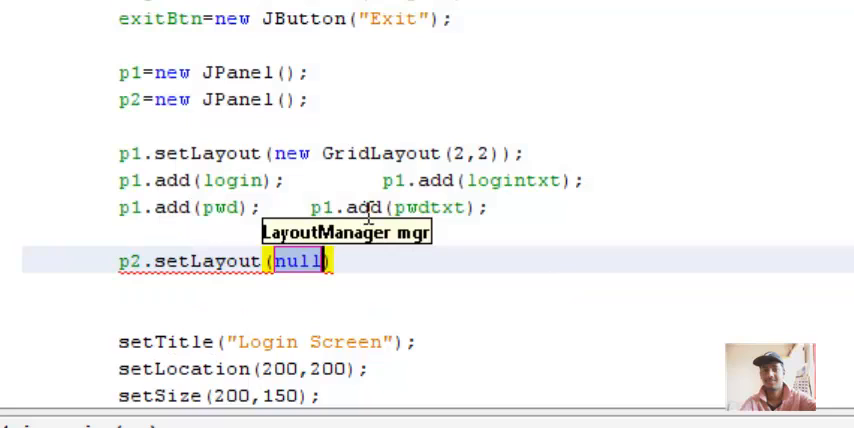
{"action": "type", "text": "new"}
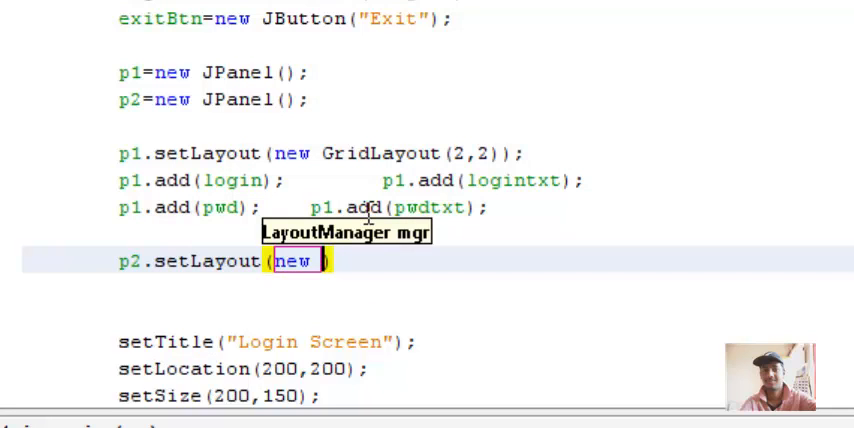
{"action": "type", "text": "FlowLayout"}
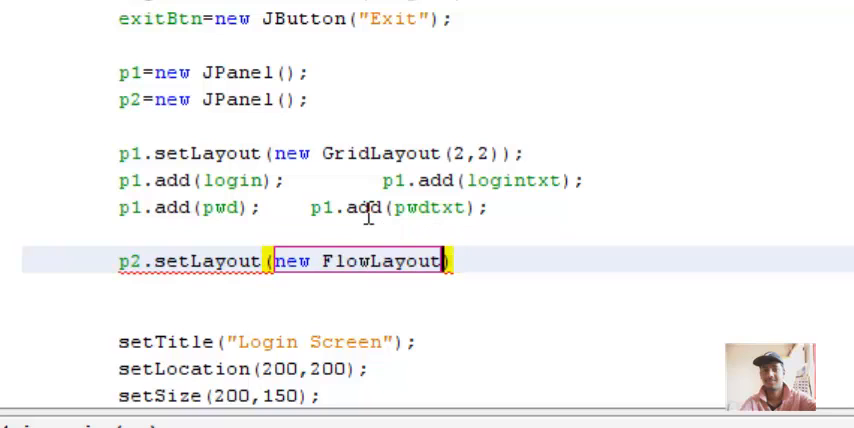
{"action": "type", "text": "()"}
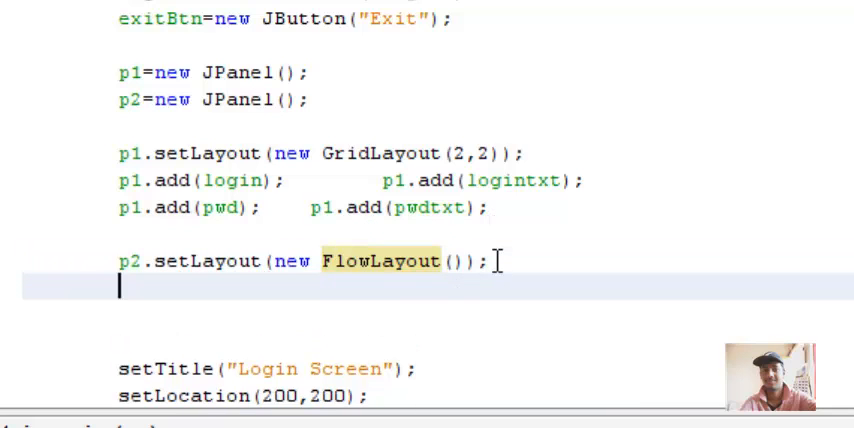
Add the Login and Exit buttons to p2, selecting misspelled logintBtn for correction
{"action": "type", "text": "p2.add(this"}
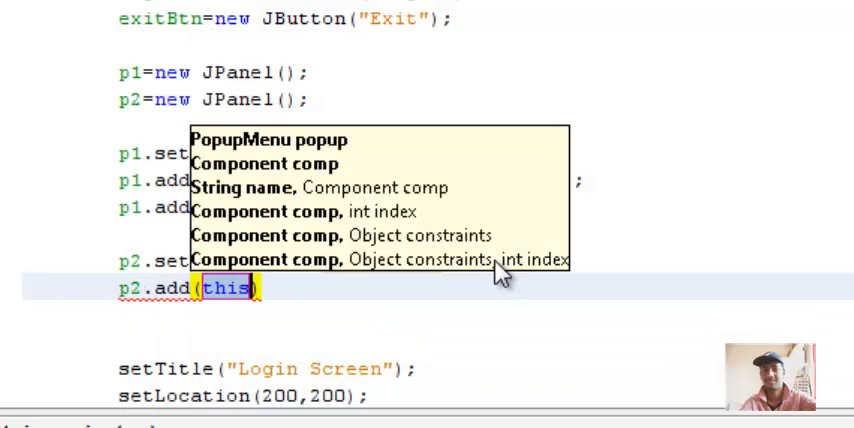
{"action": "type", "text": "logintb"}
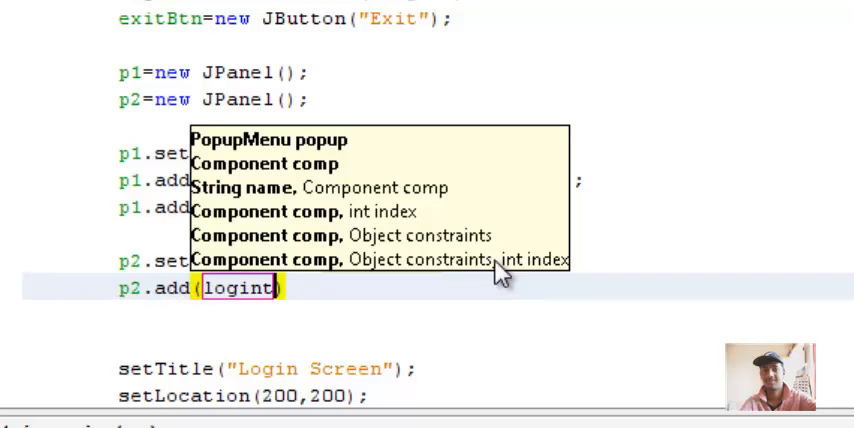
{"action": "type", "text": "tr"}
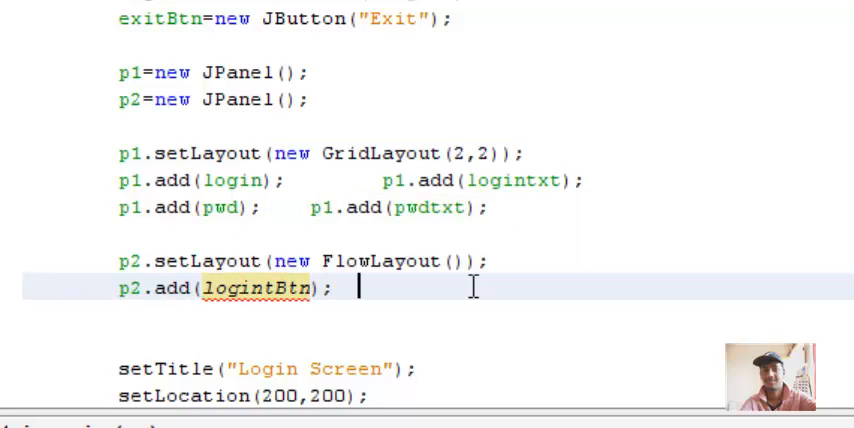
{"action": "type", "text": "p2.add("}
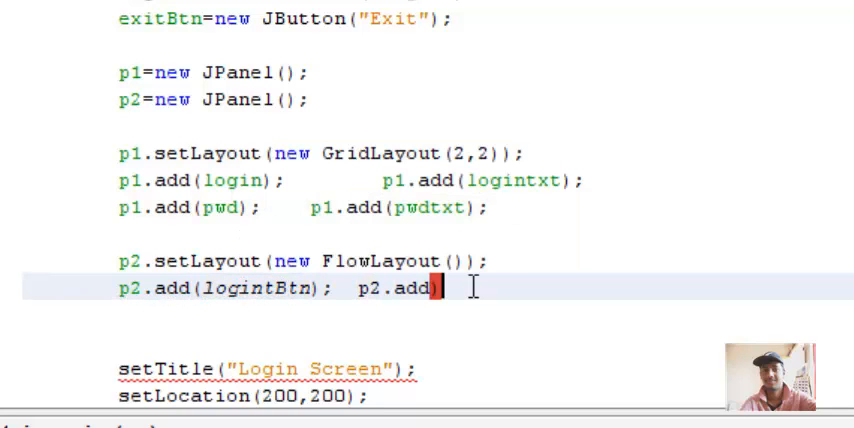
{"action": "type", "text": "(ex"}
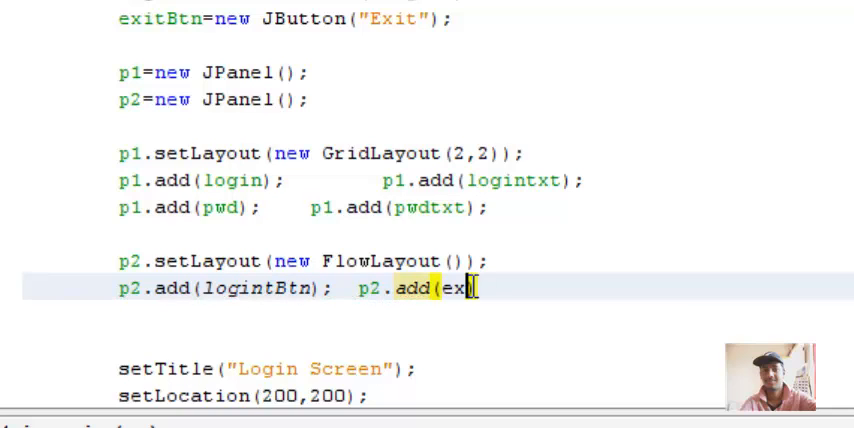
{"action": "type", "text": "itBtn);"}
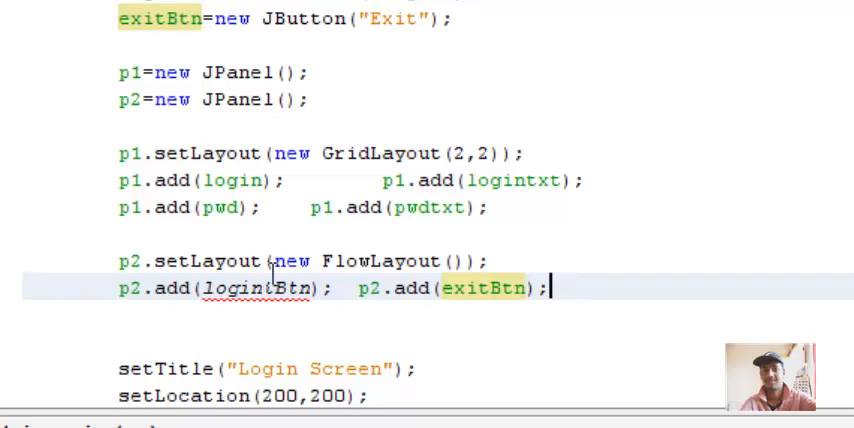
{"action": "double_click", "coordinate": [244, 289]}
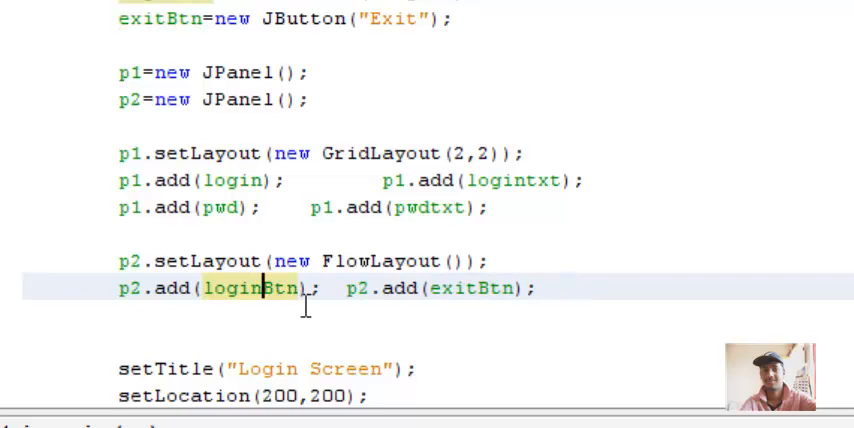
{"action": "mouse_move", "coordinate": [591, 289]}
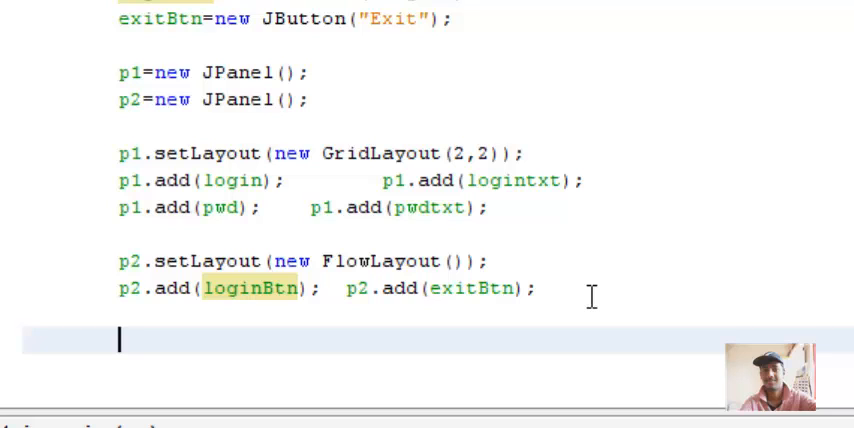
Set the frame layout to FlowLayout and add panels p1 and p2
{"action": "type", "text": "Selt"}
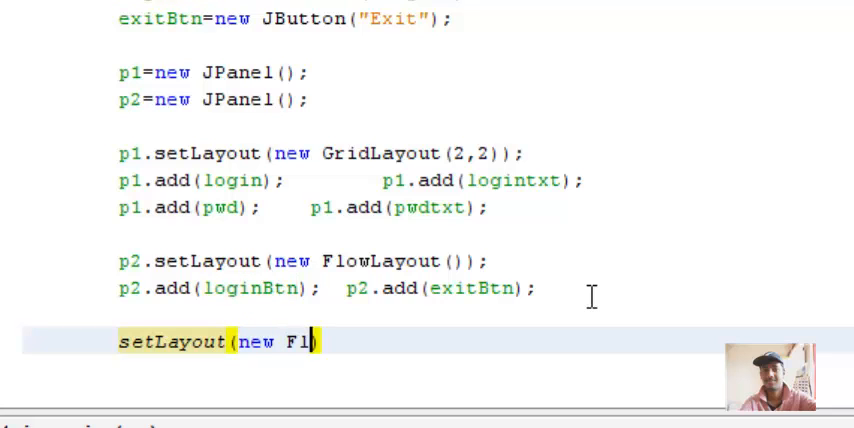
{"action": "type", "text": "owLayou"}
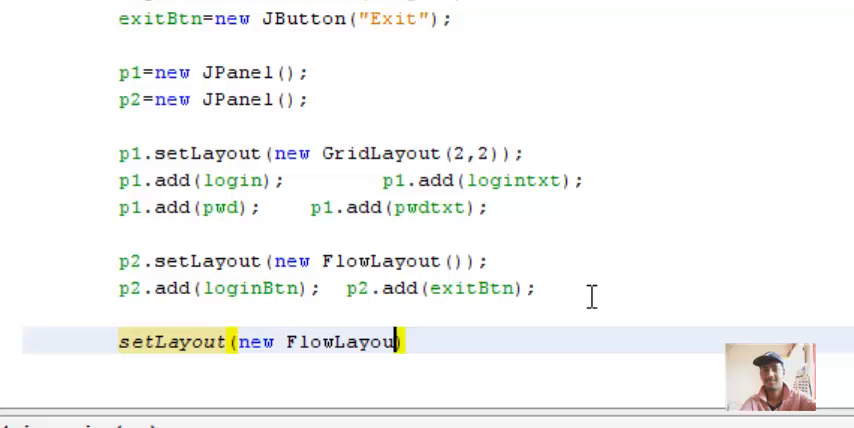
{"action": "type", "text": "());"}
{"action": "type", "text": "add("}
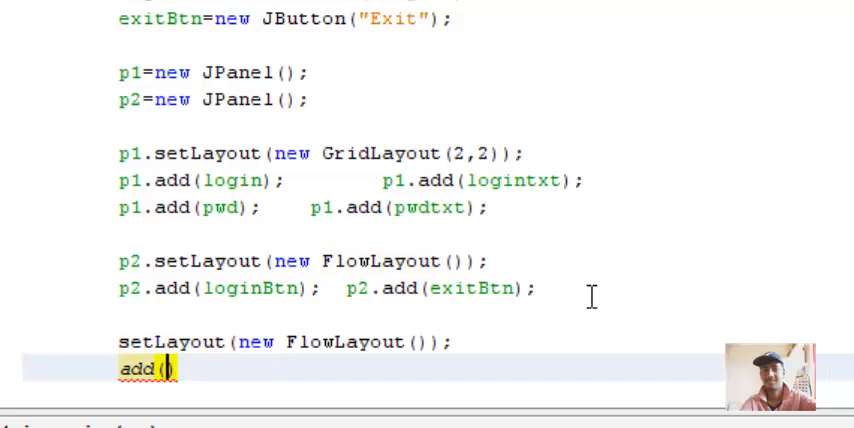
{"action": "type", "text": "p1);"}
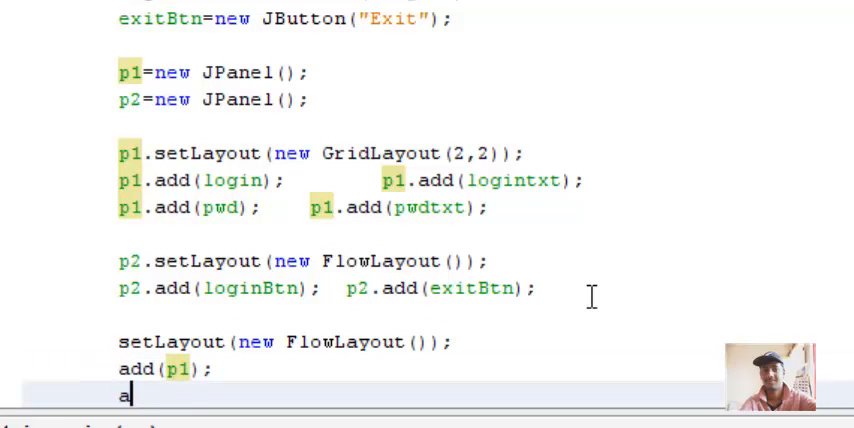
{"action": "type", "text": "dd()"}
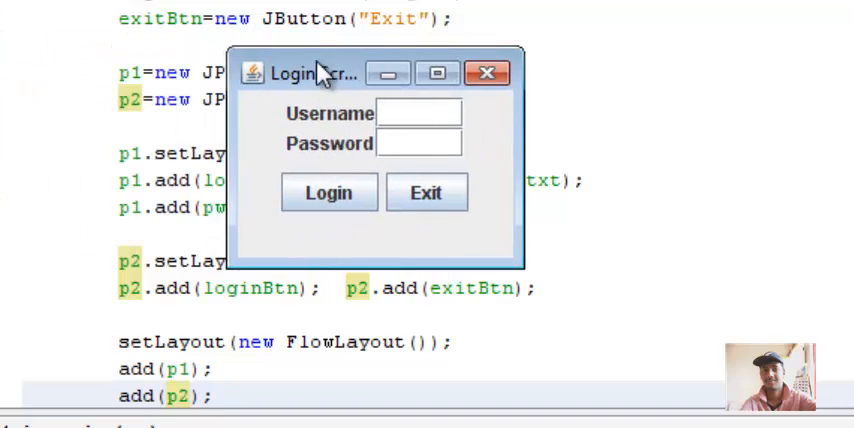
Move the running Login Screen window to inspect its fields and buttons
{"action": "left_click_drag", "start_coordinate": [320, 73], "coordinate": [310, 58]}
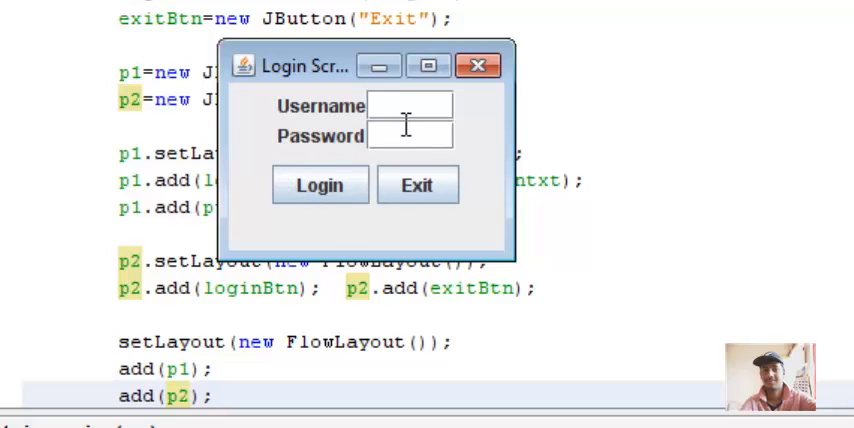
{"action": "mouse_move", "coordinate": [332, 160]}
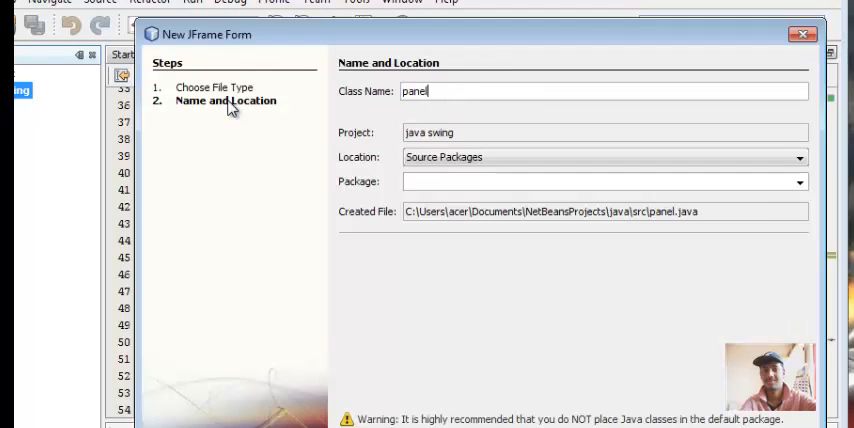
Enter panelExample as the new JFrame form's class name
{"action": "type", "text": "Example"}
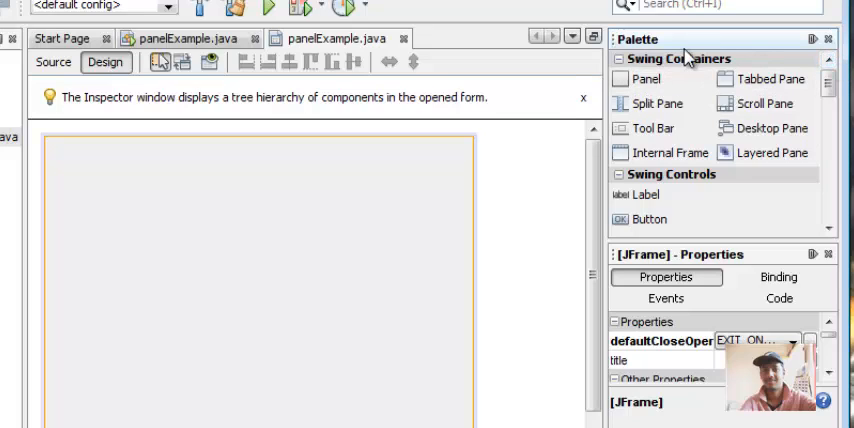
{"action": "mouse_move", "coordinate": [649, 79]}
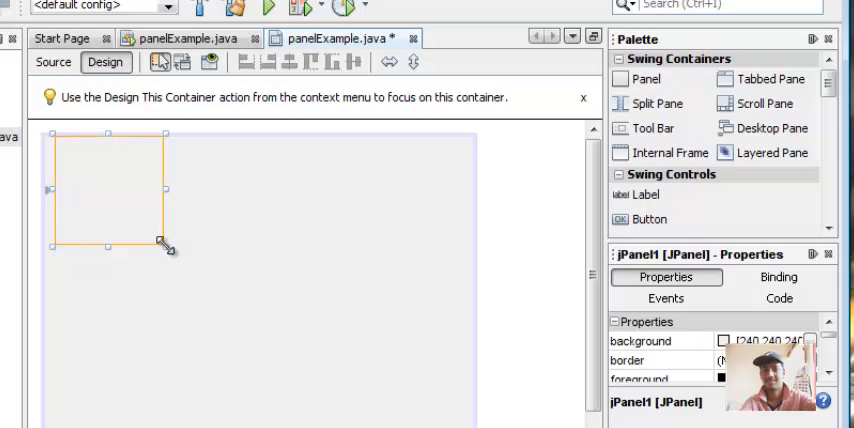
Draw a JPanel at the top-left of the panelExample form
{"action": "left_click_drag", "start_coordinate": [160, 245], "coordinate": [352, 262]}
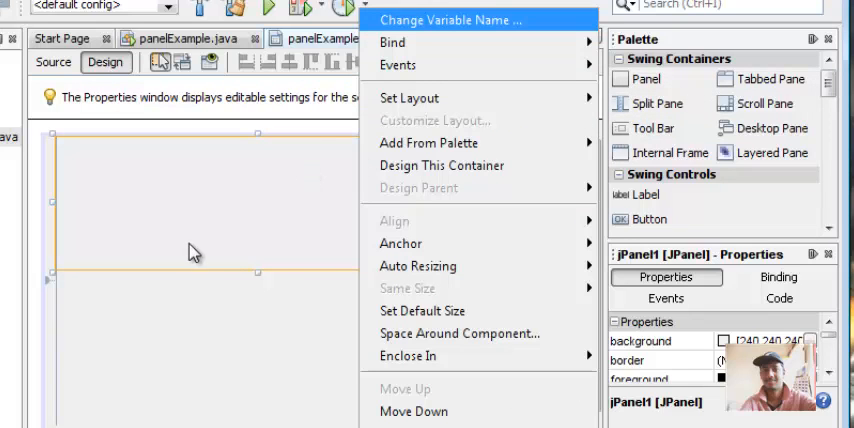
{"action": "mouse_move", "coordinate": [222, 224]}
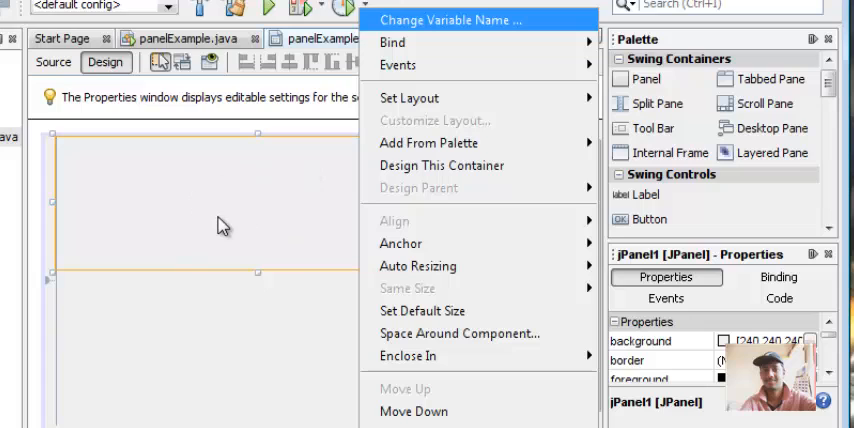
{"action": "mouse_move", "coordinate": [475, 165]}
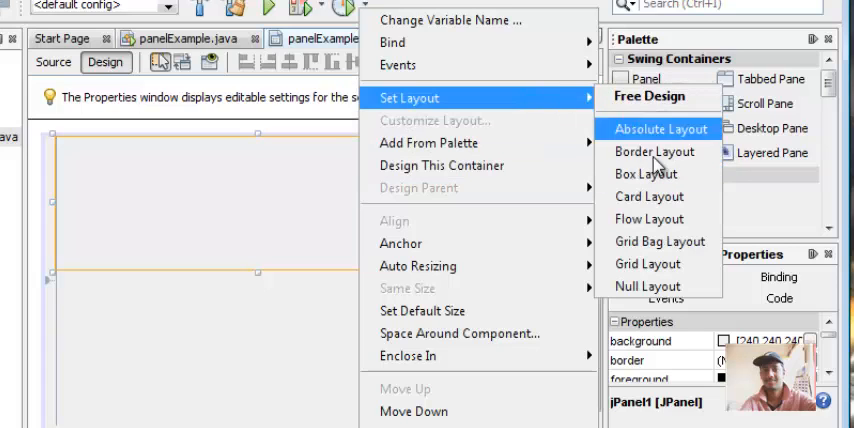
{"action": "mouse_move", "coordinate": [649, 218]}
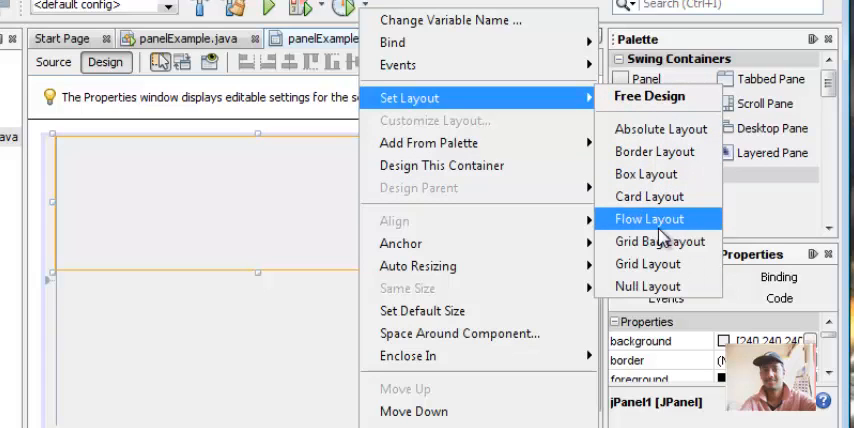
{"action": "mouse_move", "coordinate": [666, 174]}
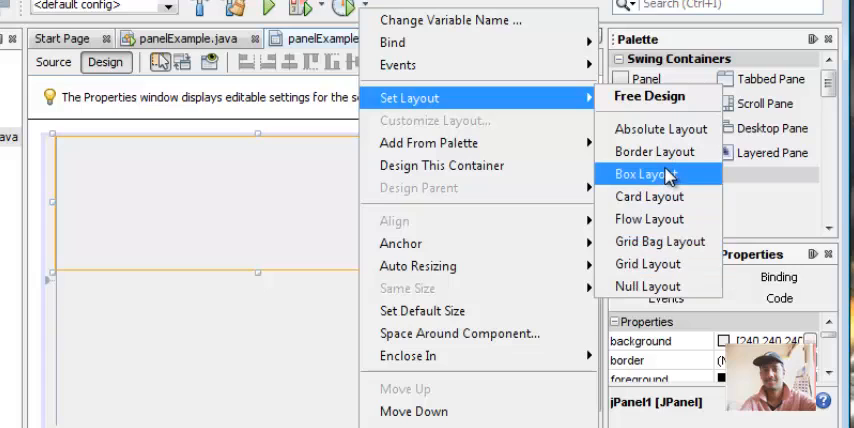
{"action": "mouse_move", "coordinate": [653, 151]}
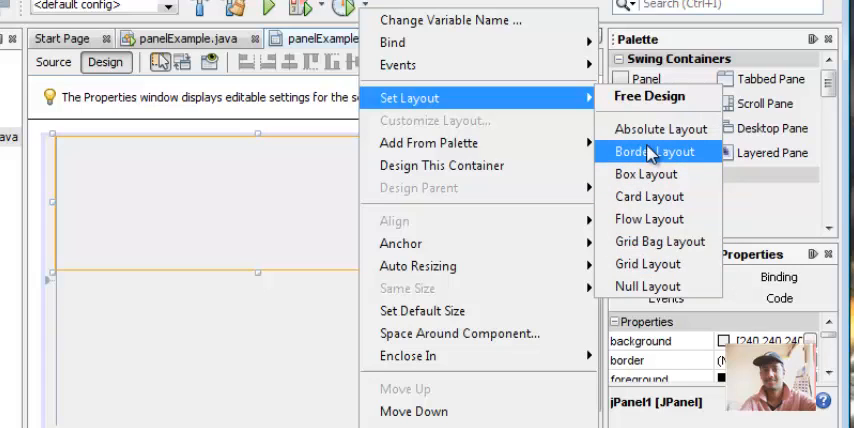
{"action": "mouse_move", "coordinate": [648, 218]}
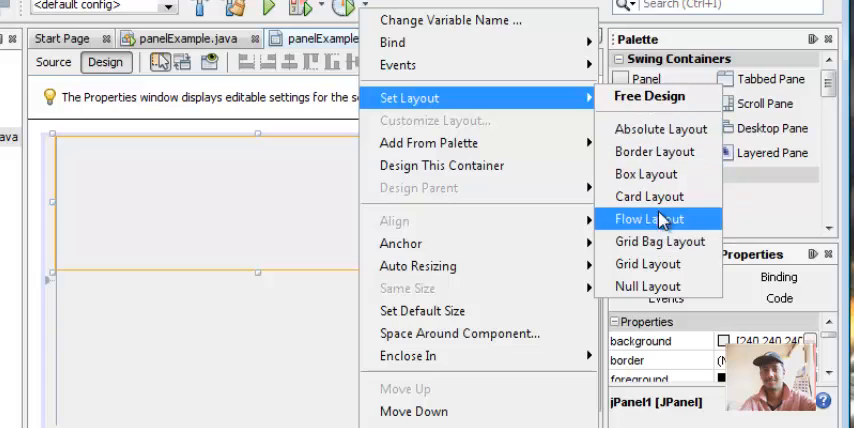
Choose Flow Layout for the panel from its Set Layout menu
{"action": "left_click", "coordinate": [644, 218]}
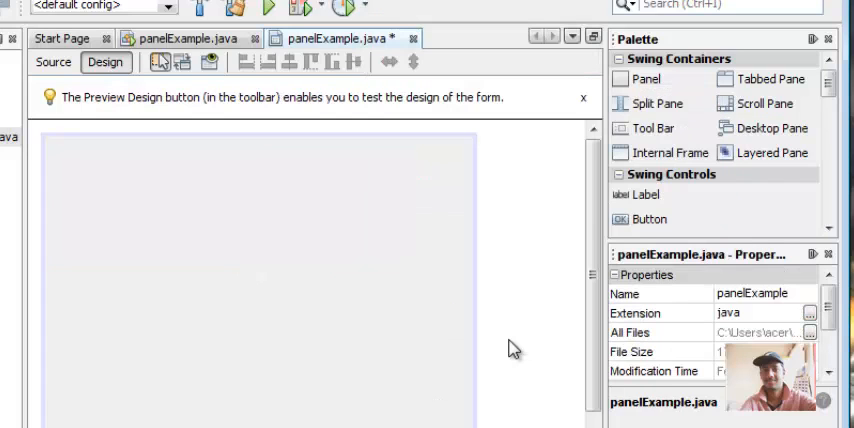